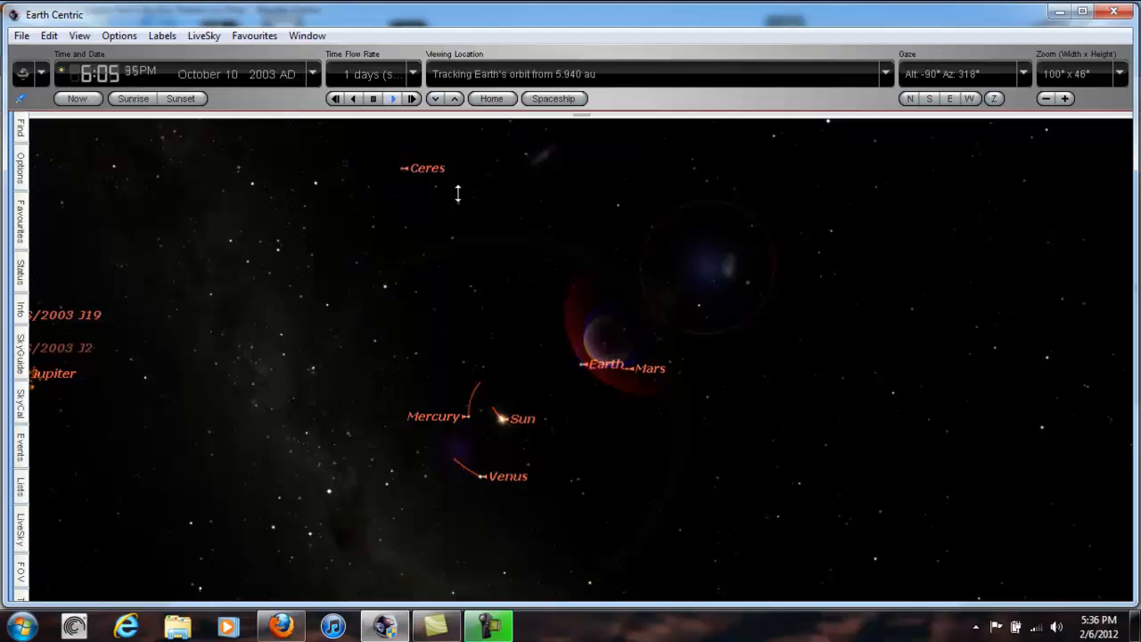
# Play the Earth-centred sky forward at 1-day steps from October 2003 to December 2004
pyautogui.click(393, 98)
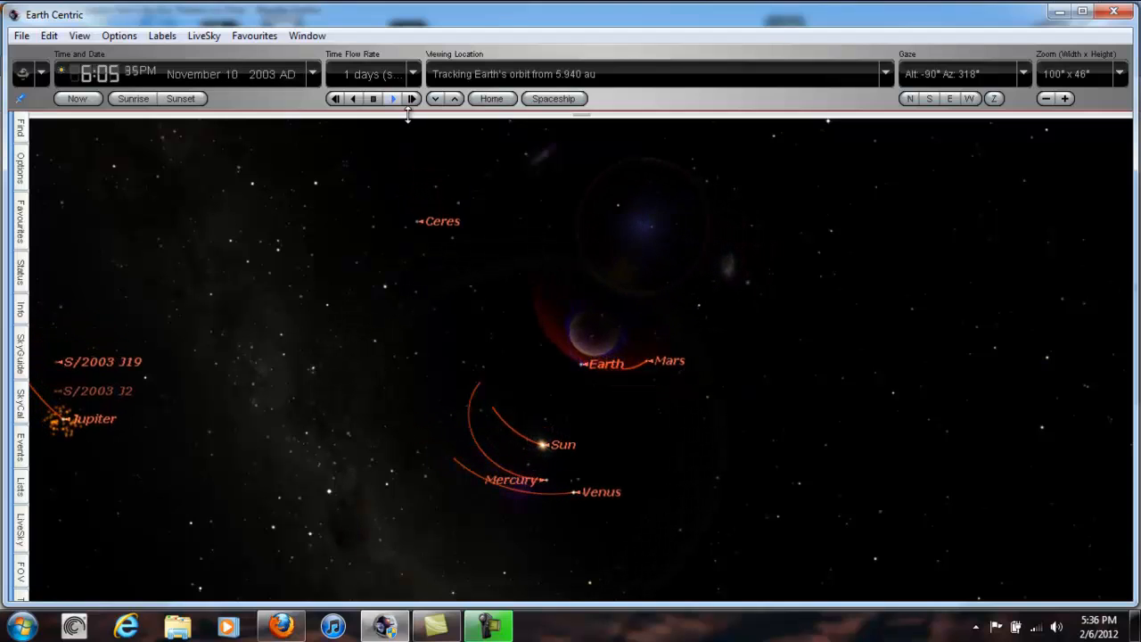
pyautogui.click(393, 98)
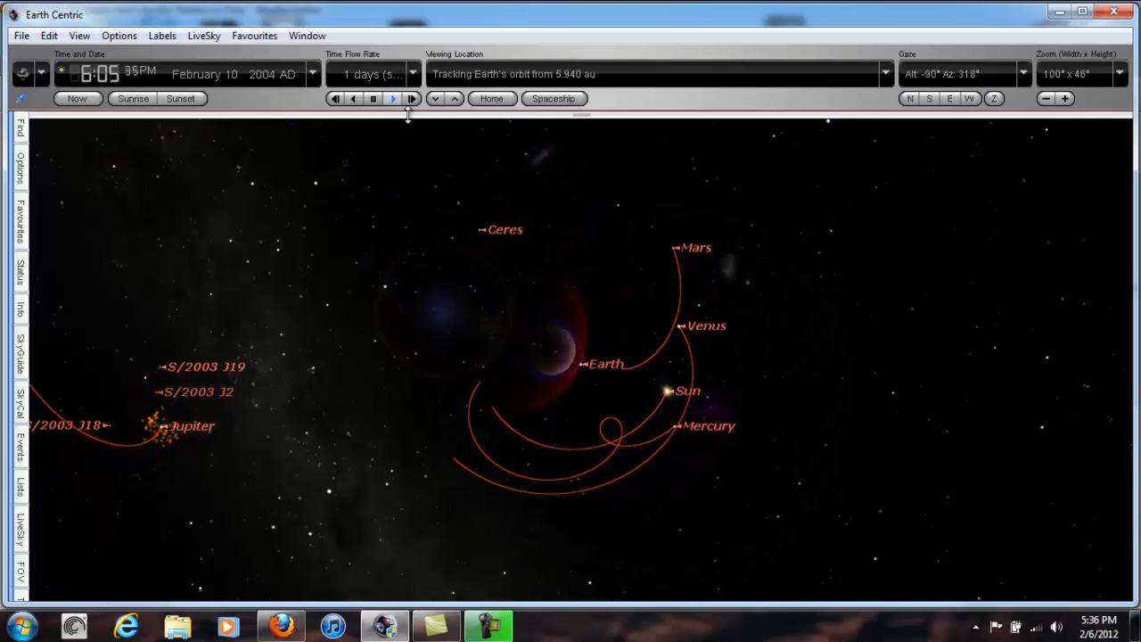
pyautogui.click(393, 99)
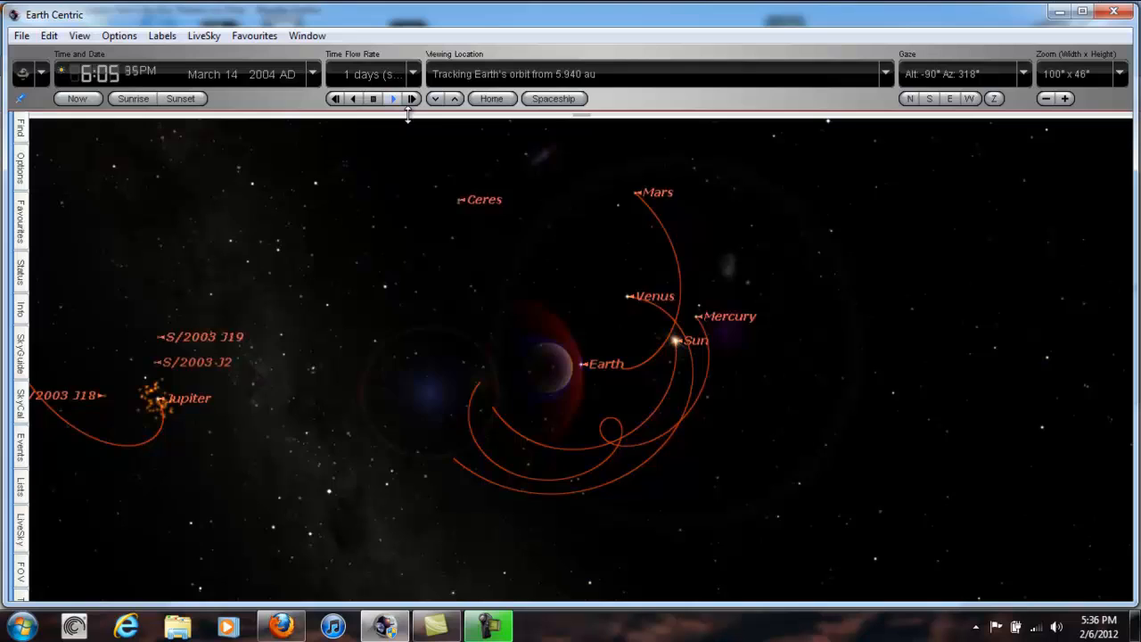
pyautogui.click(411, 99)
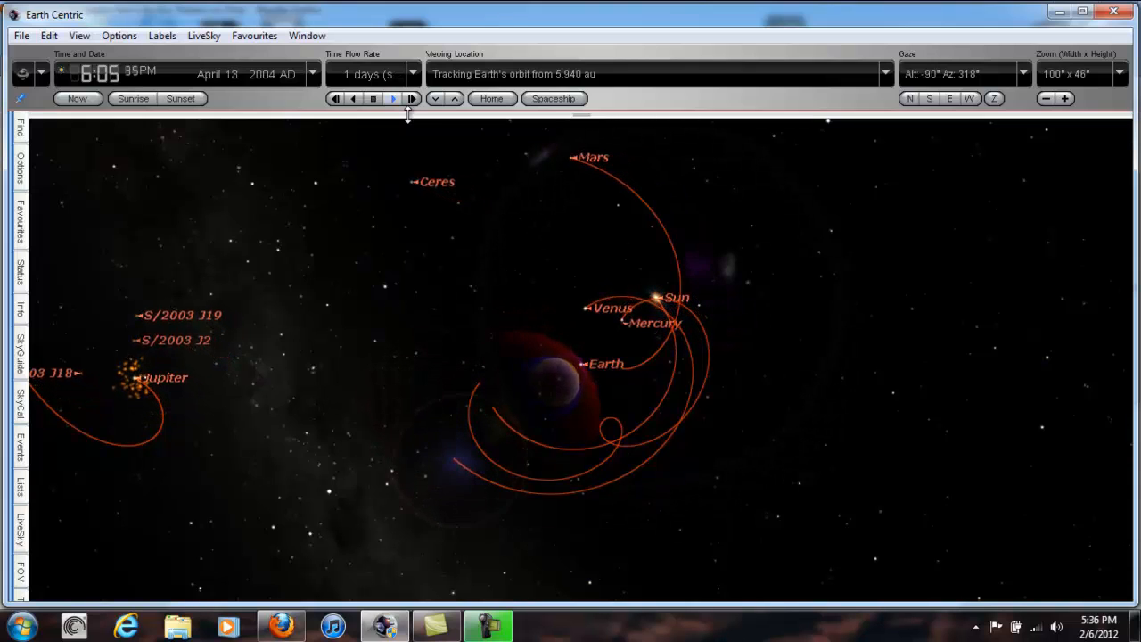
pyautogui.click(412, 98)
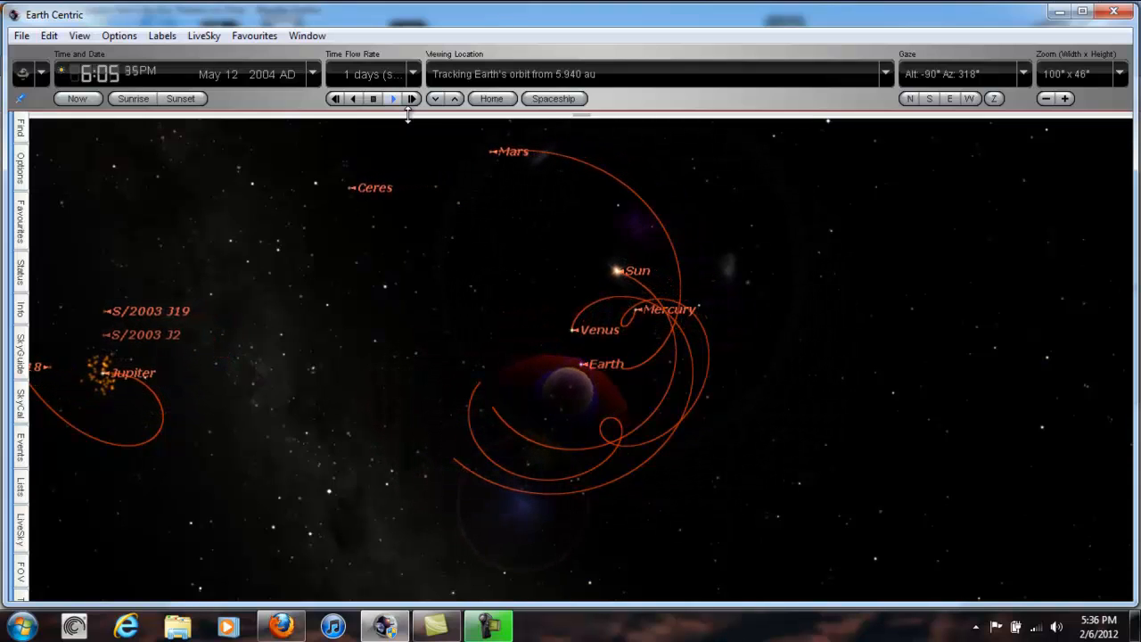
pyautogui.click(392, 98)
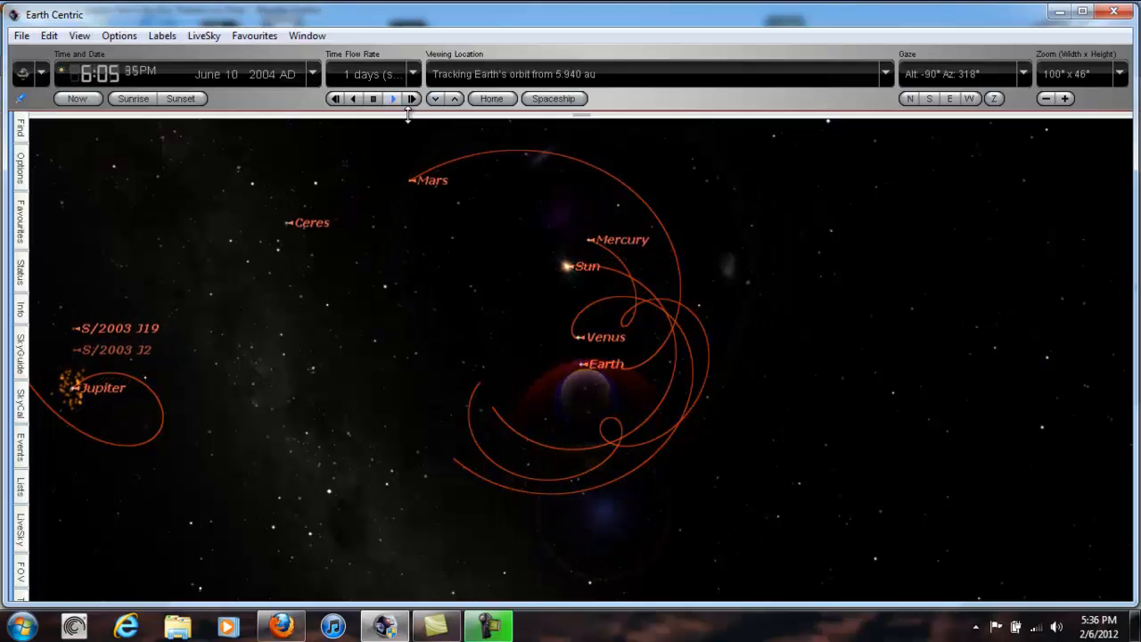
pyautogui.click(412, 98)
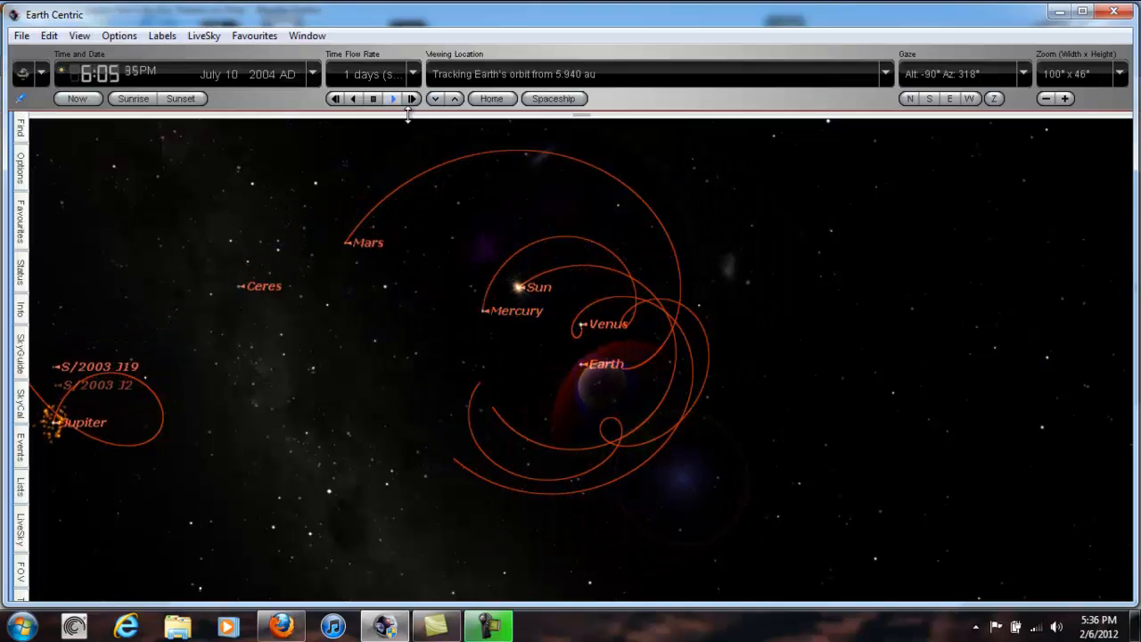
pyautogui.click(411, 98)
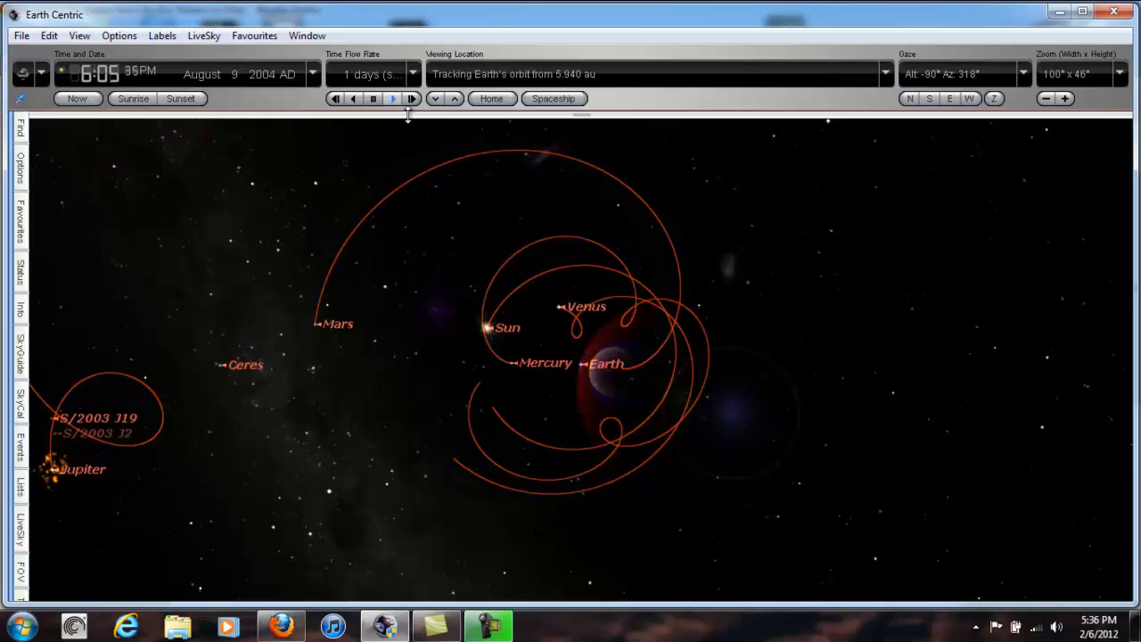
pyautogui.click(412, 99)
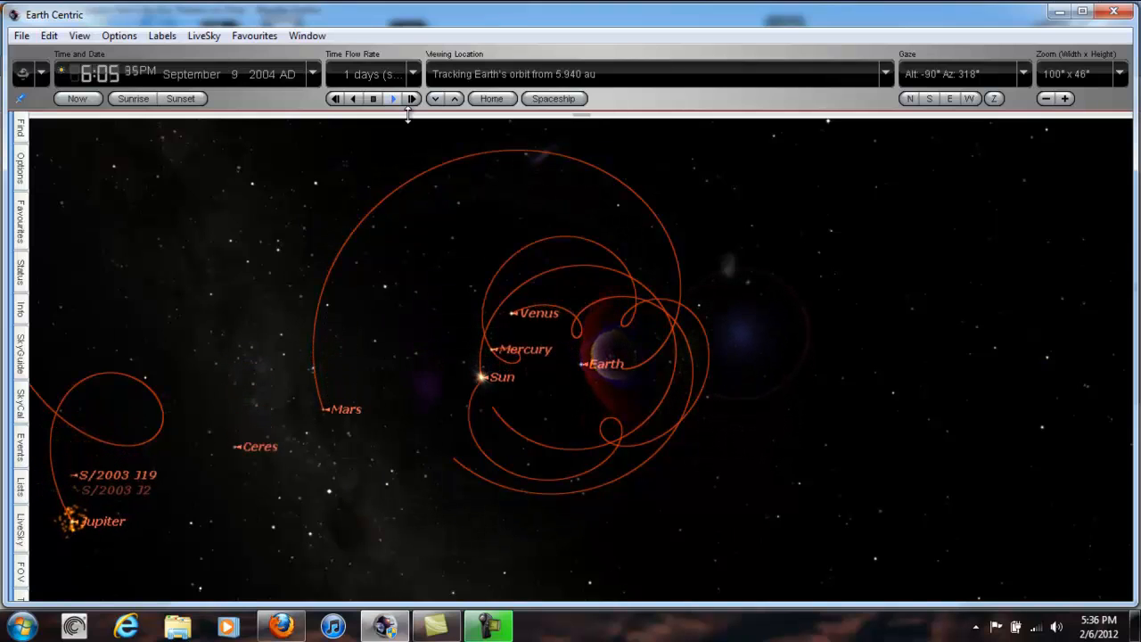
pyautogui.click(412, 99)
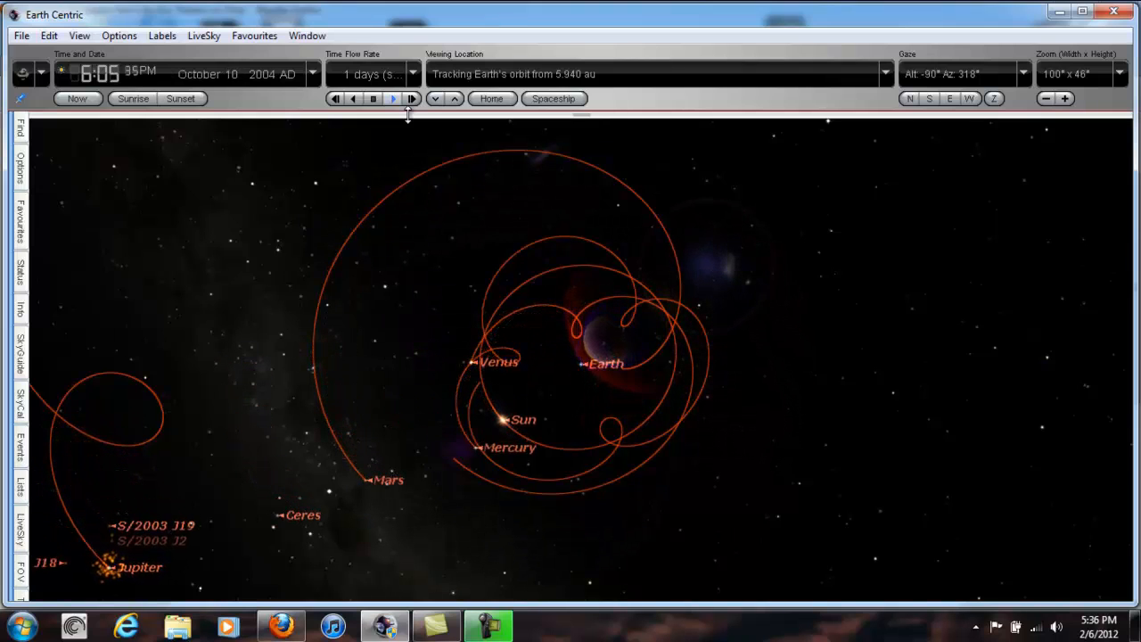
pyautogui.click(411, 98)
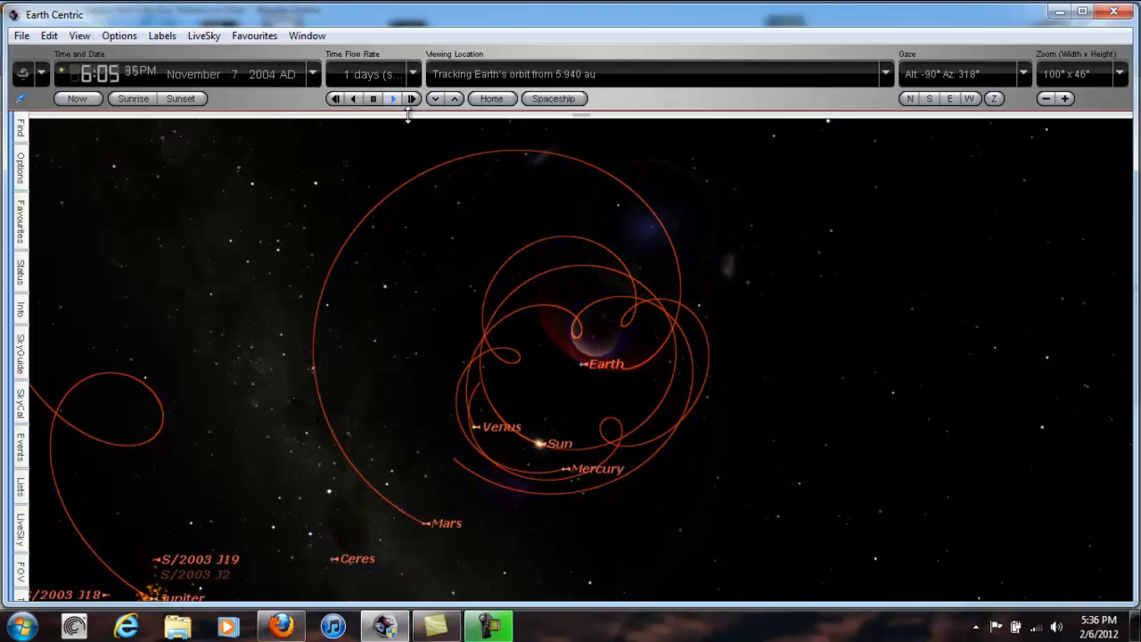
pyautogui.click(411, 98)
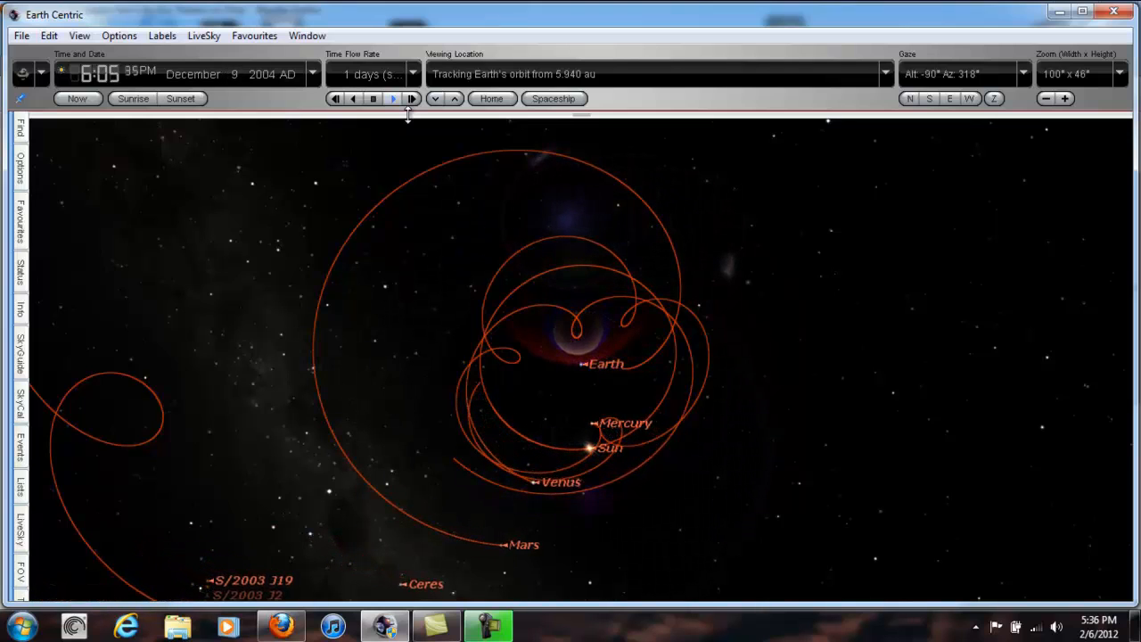
pyautogui.click(411, 98)
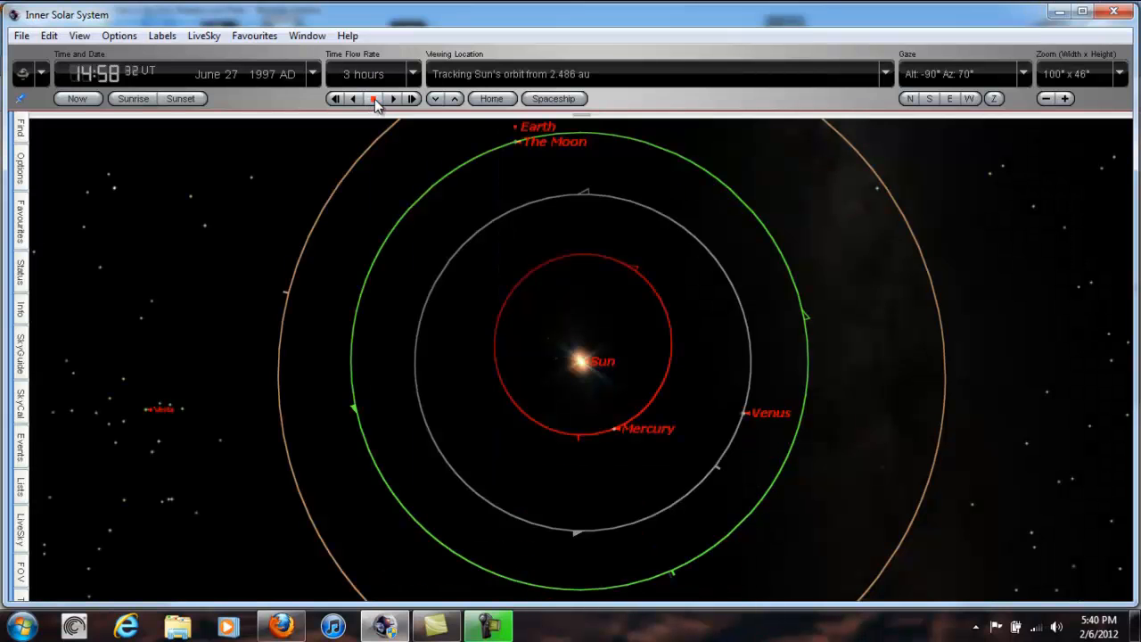
# Run the Sun-centred simulation forward at 3-hour steps from late July to late August 1997
pyautogui.click(394, 98)
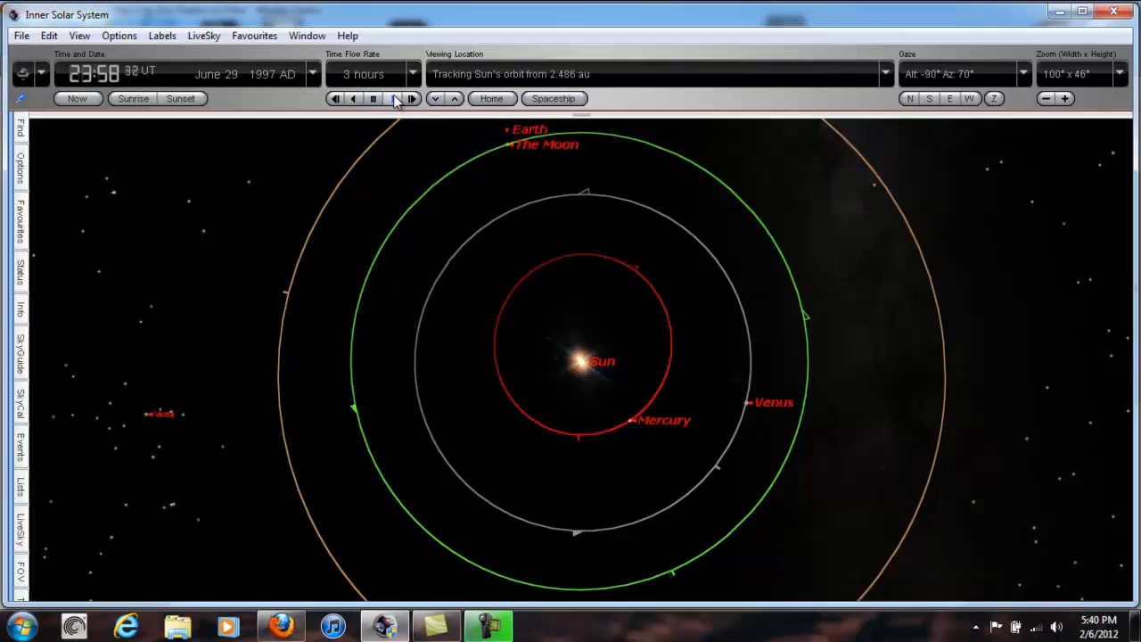
pyautogui.click(412, 99)
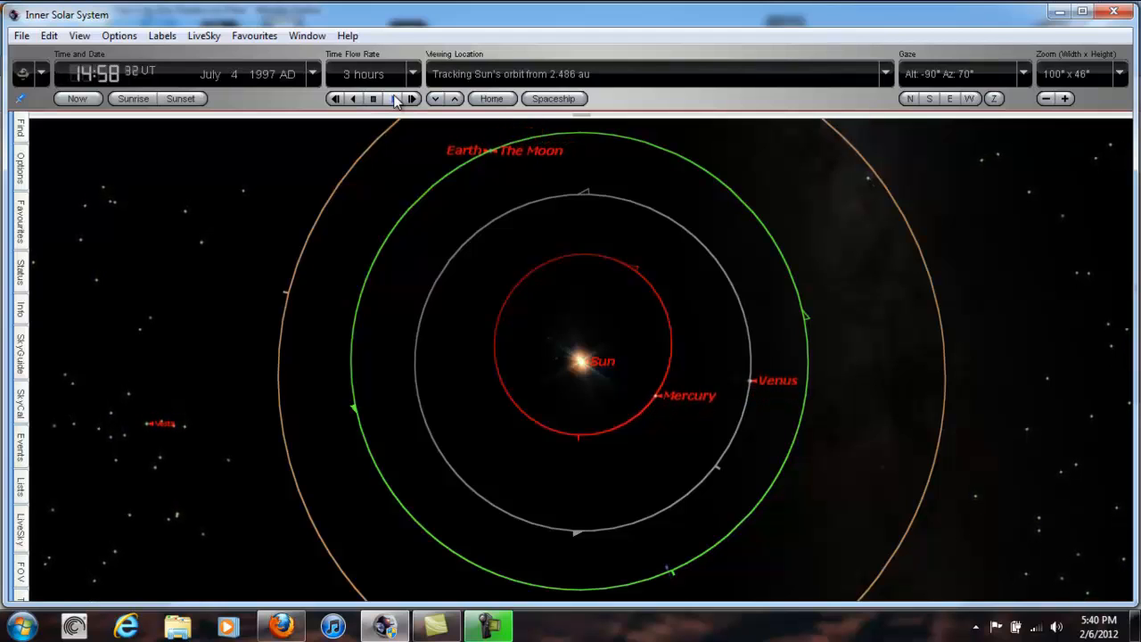
pyautogui.click(411, 98)
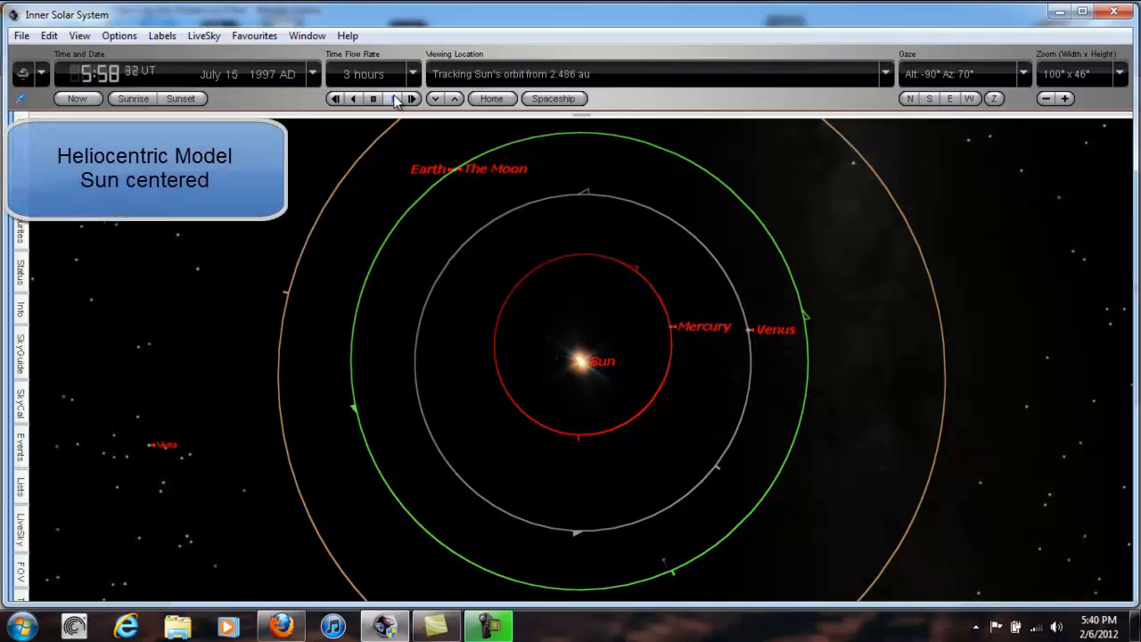
pyautogui.click(394, 98)
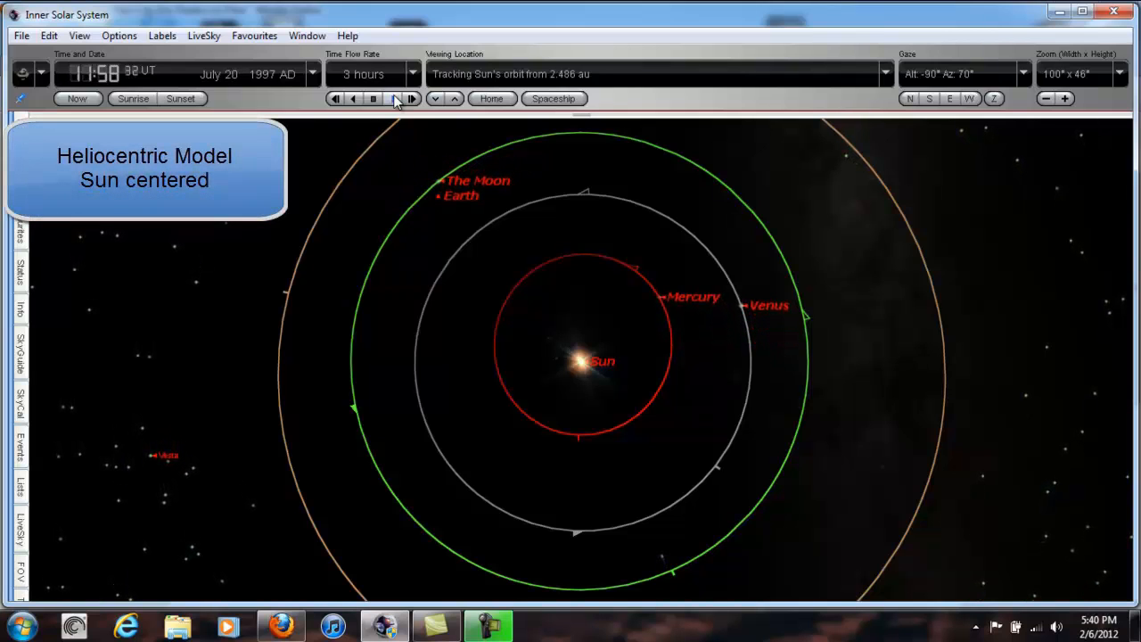
pyautogui.click(395, 98)
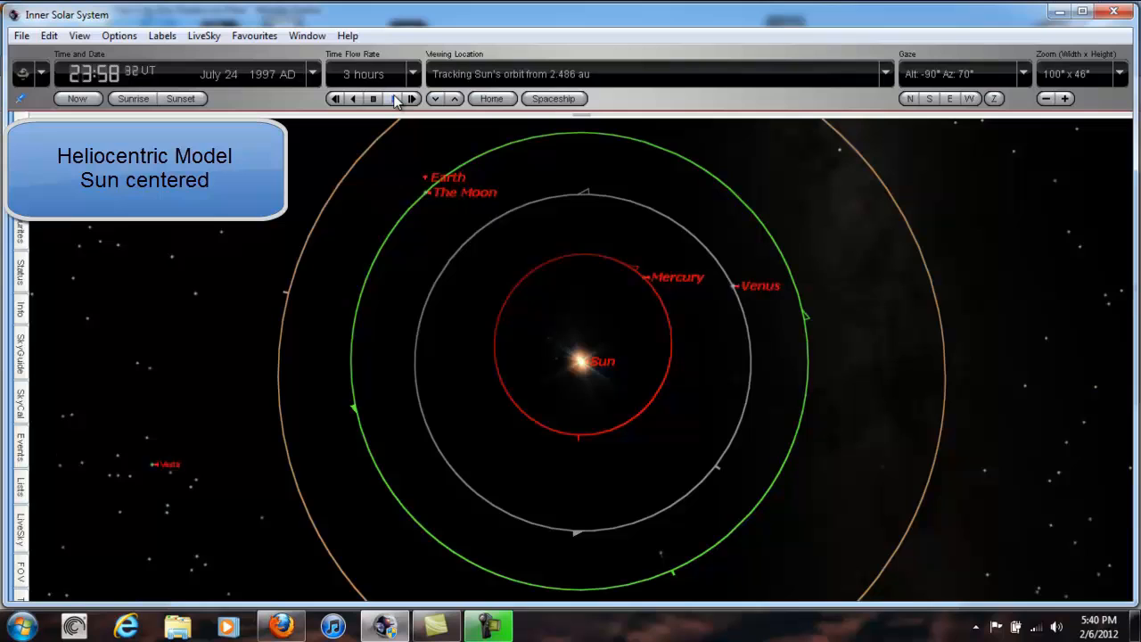
pyautogui.click(412, 98)
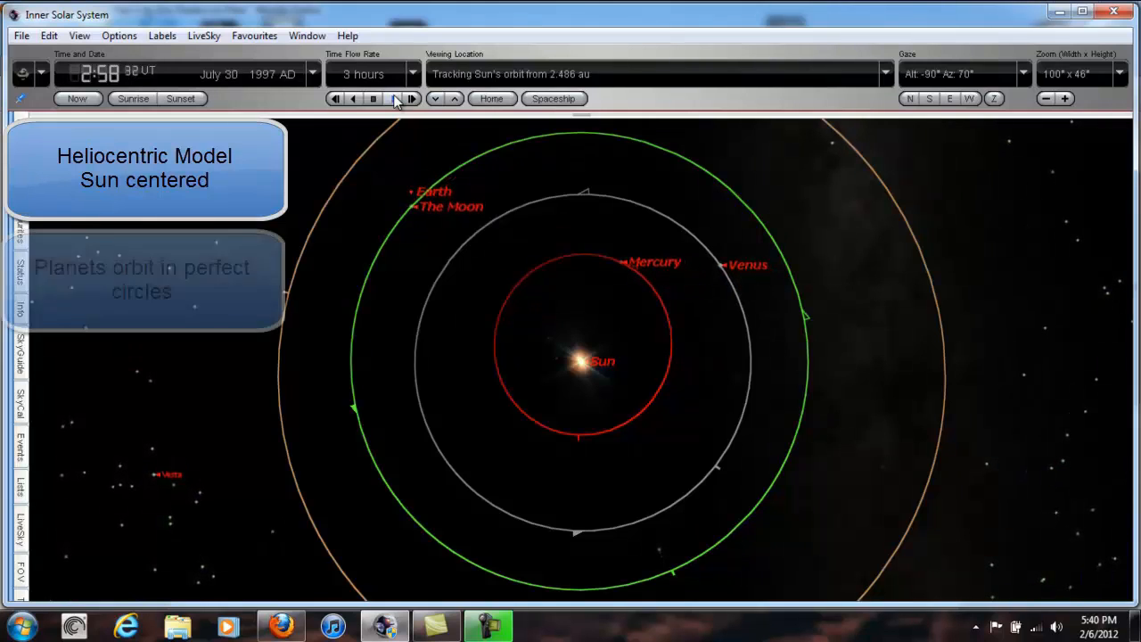
pyautogui.click(395, 98)
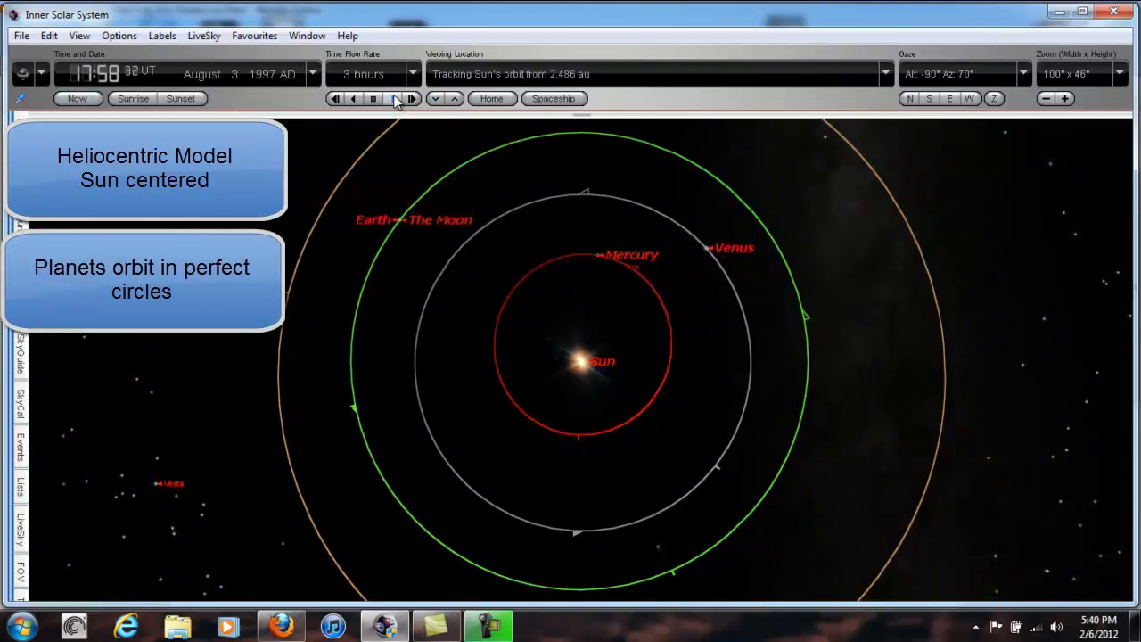
pyautogui.click(394, 98)
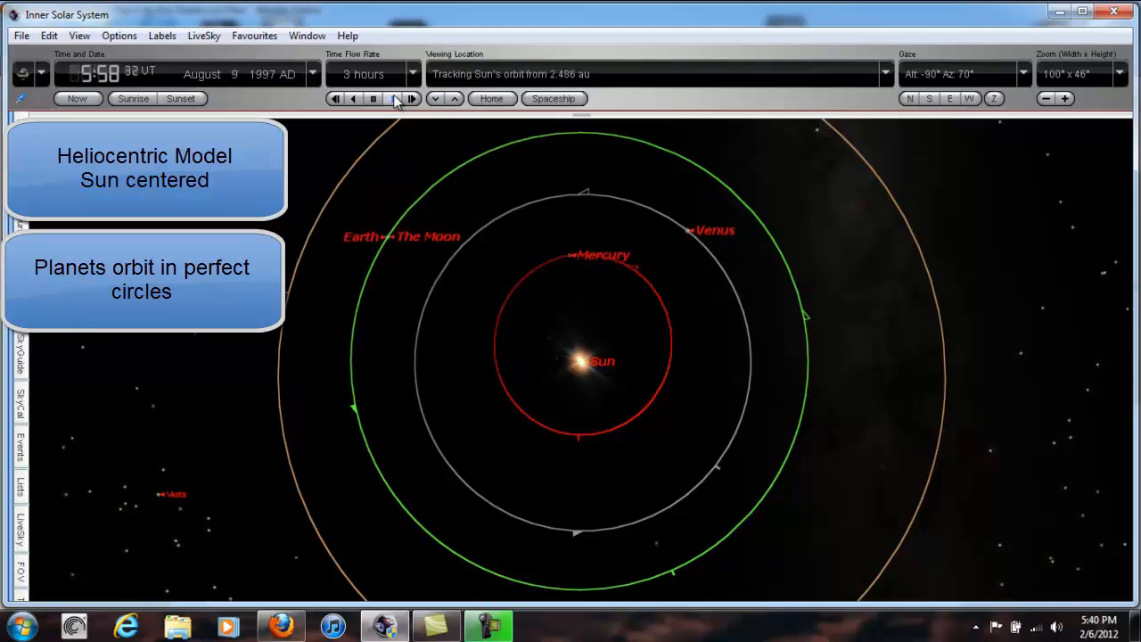
pyautogui.click(395, 98)
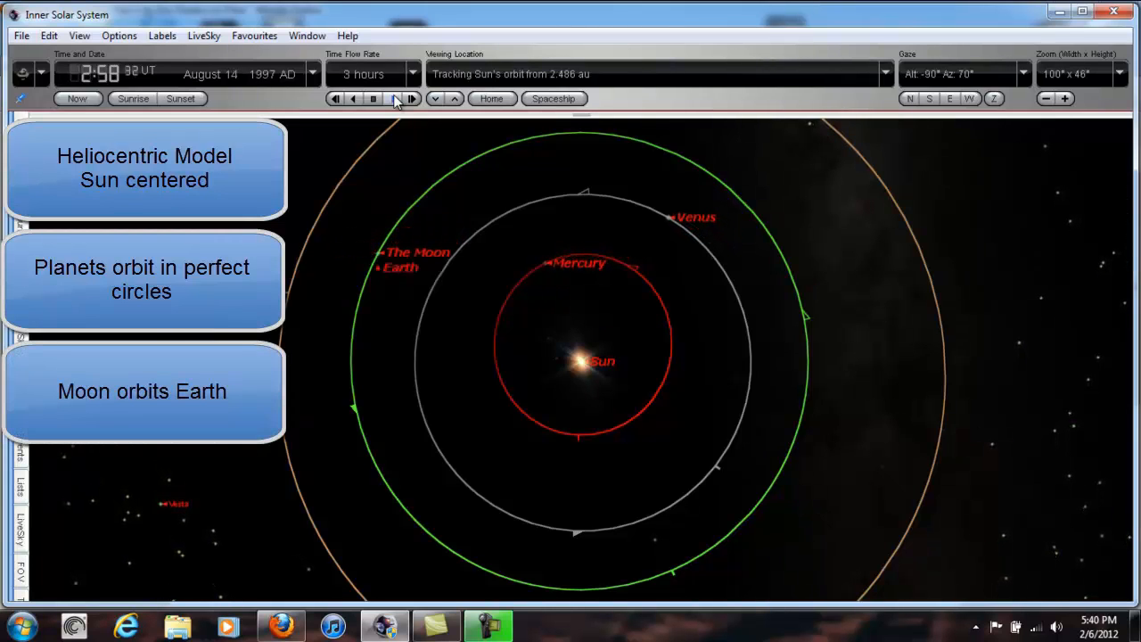
pyautogui.click(412, 98)
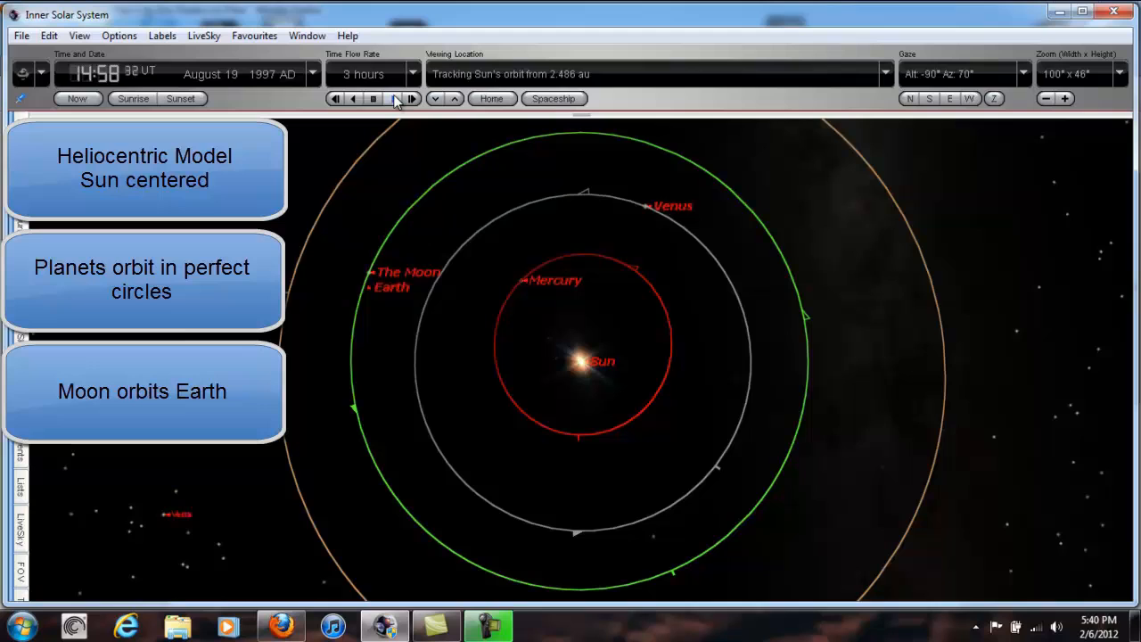
pyautogui.click(412, 99)
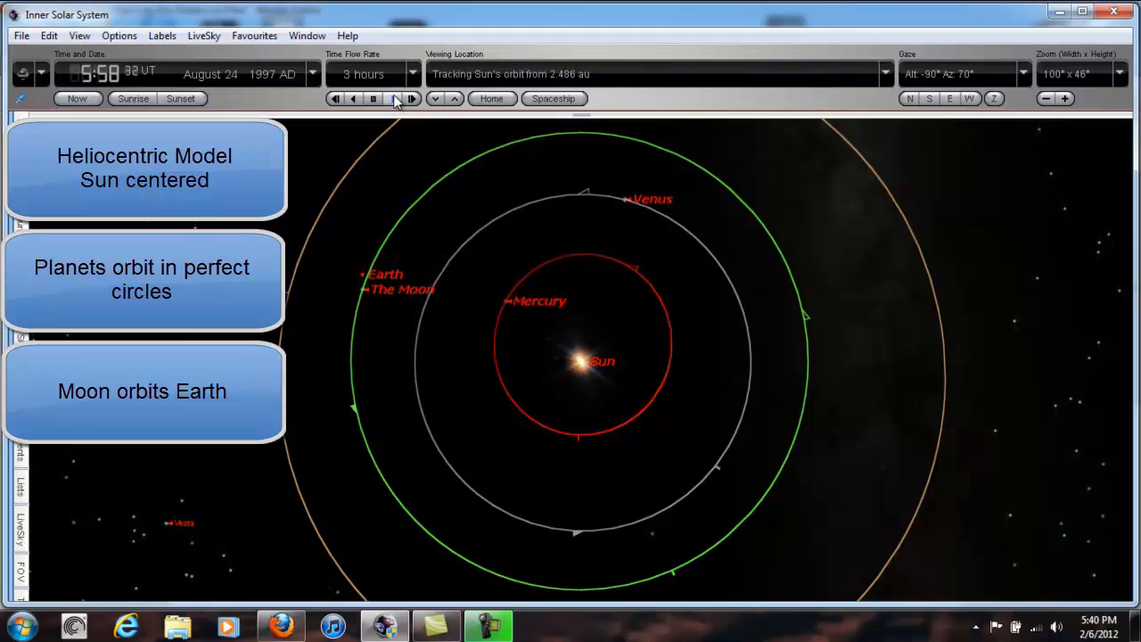
pyautogui.click(392, 98)
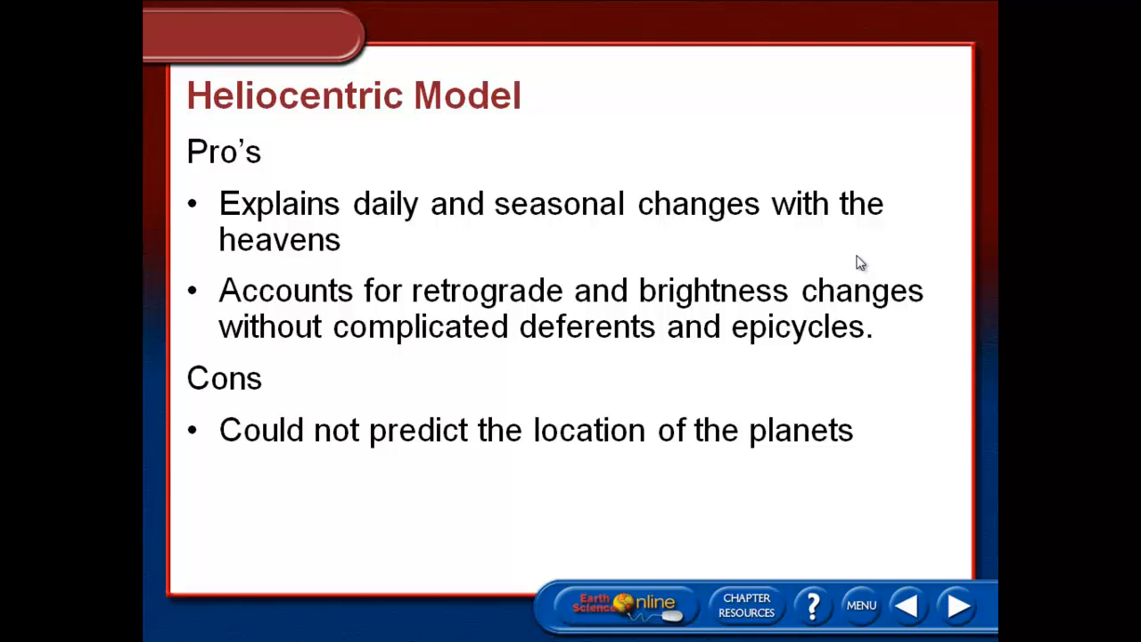
pyautogui.moveTo(533, 629)
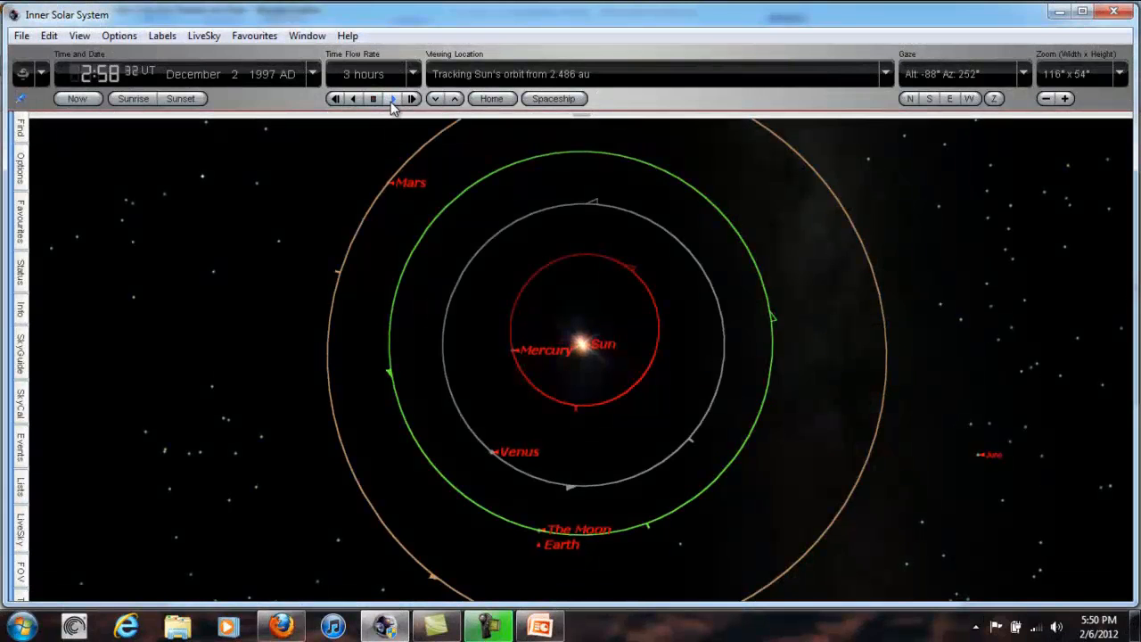
# Animate Mercury, Venus, Earth and Mars at 3-hour steps through to 1 February 1998
pyautogui.click(392, 99)
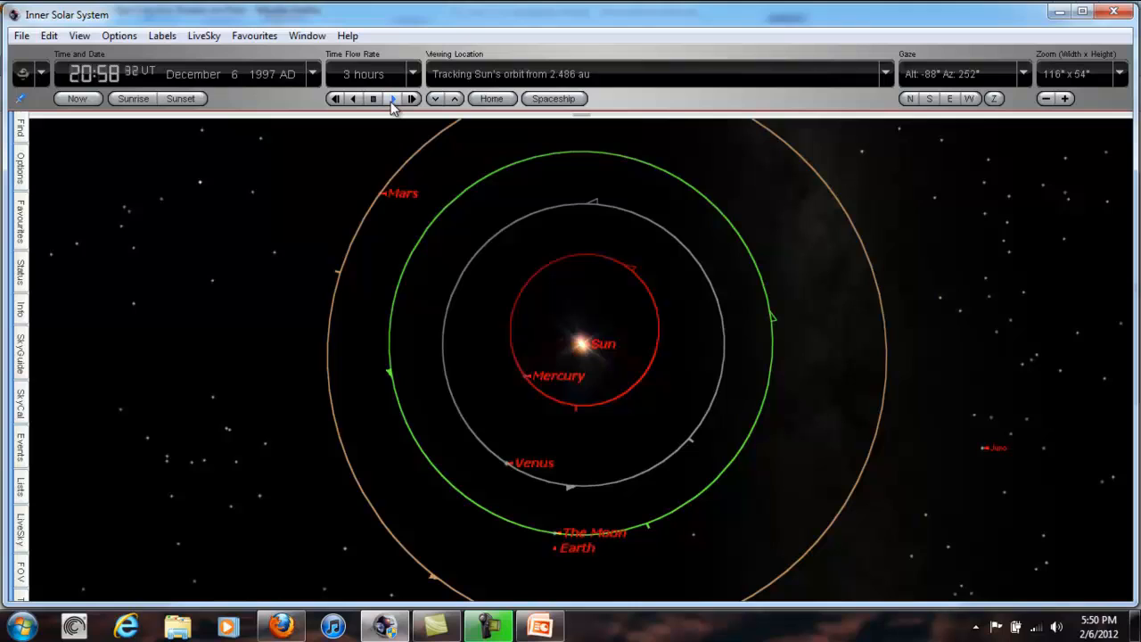
pyautogui.click(393, 99)
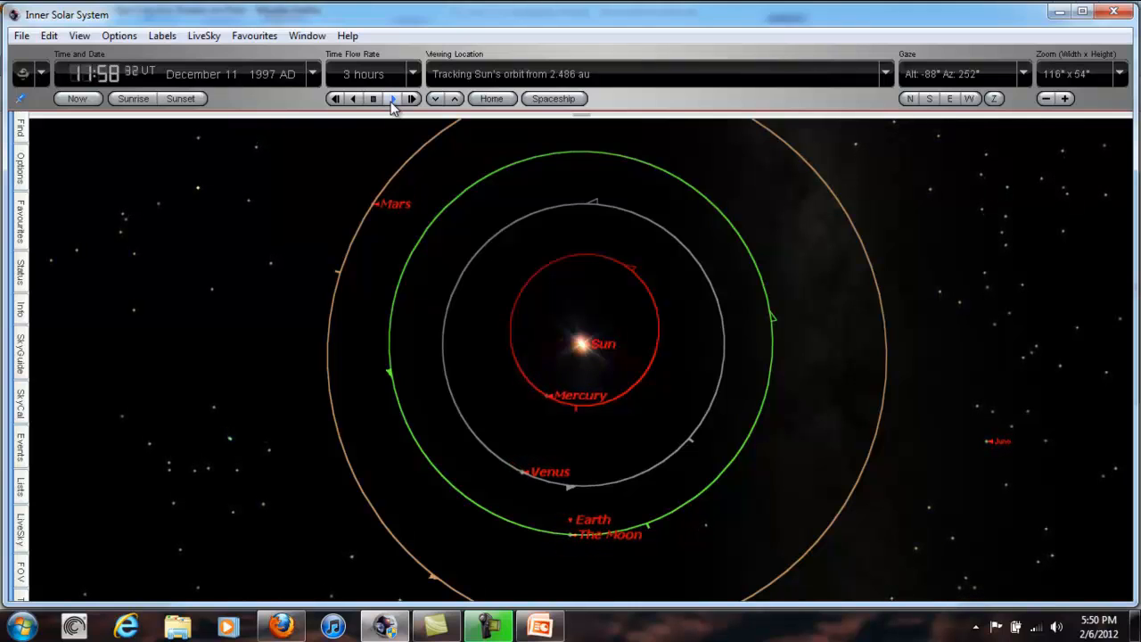
pyautogui.click(392, 98)
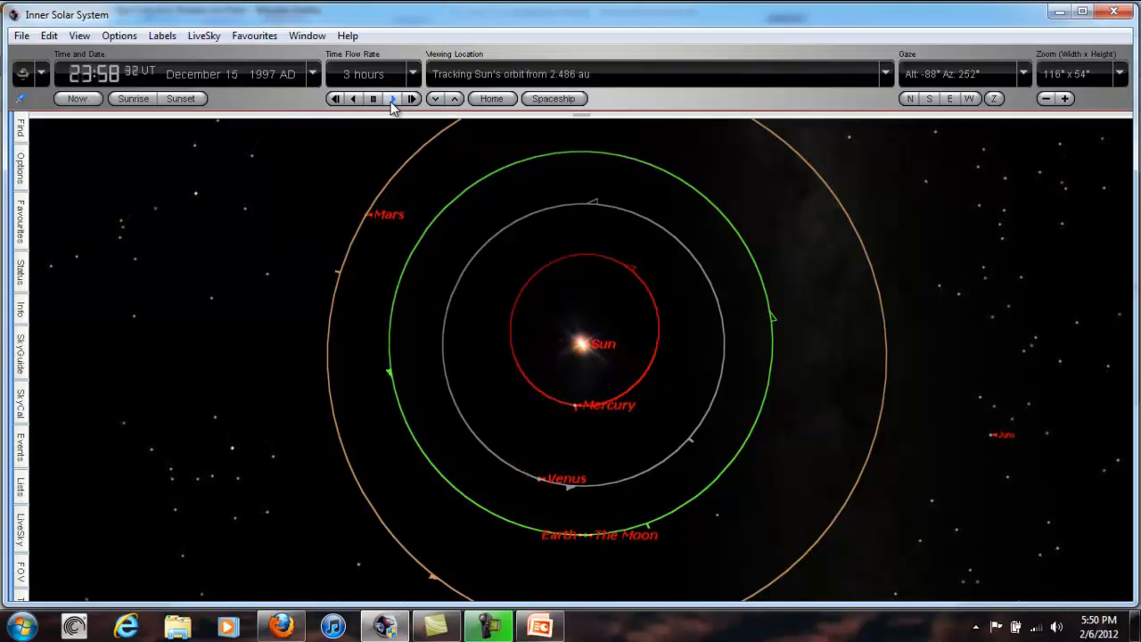
pyautogui.click(392, 98)
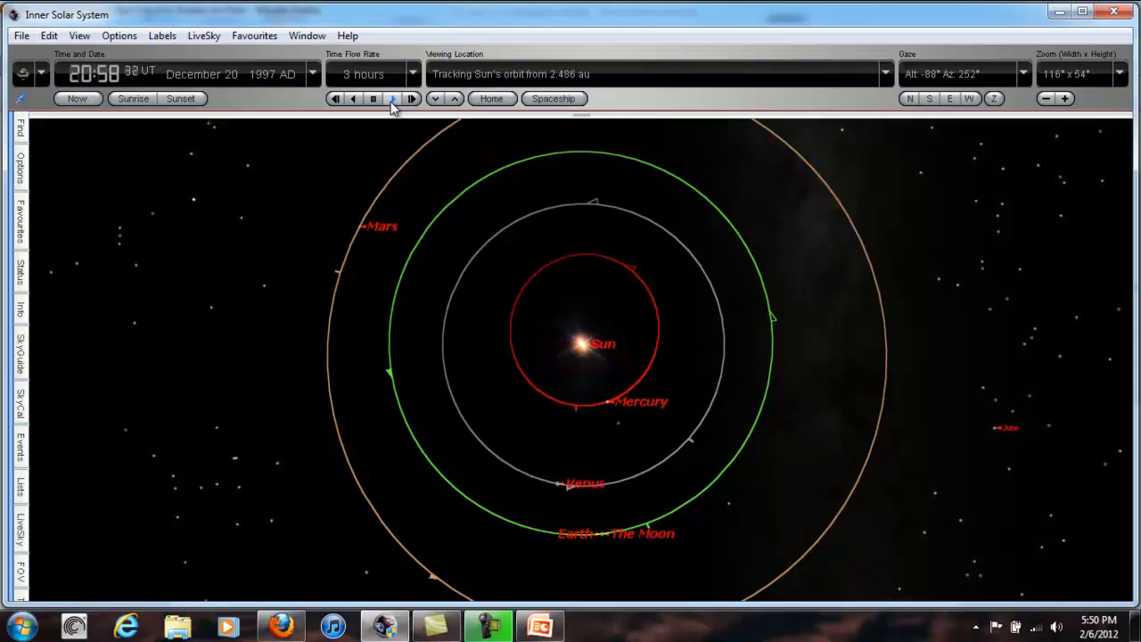
pyautogui.click(392, 98)
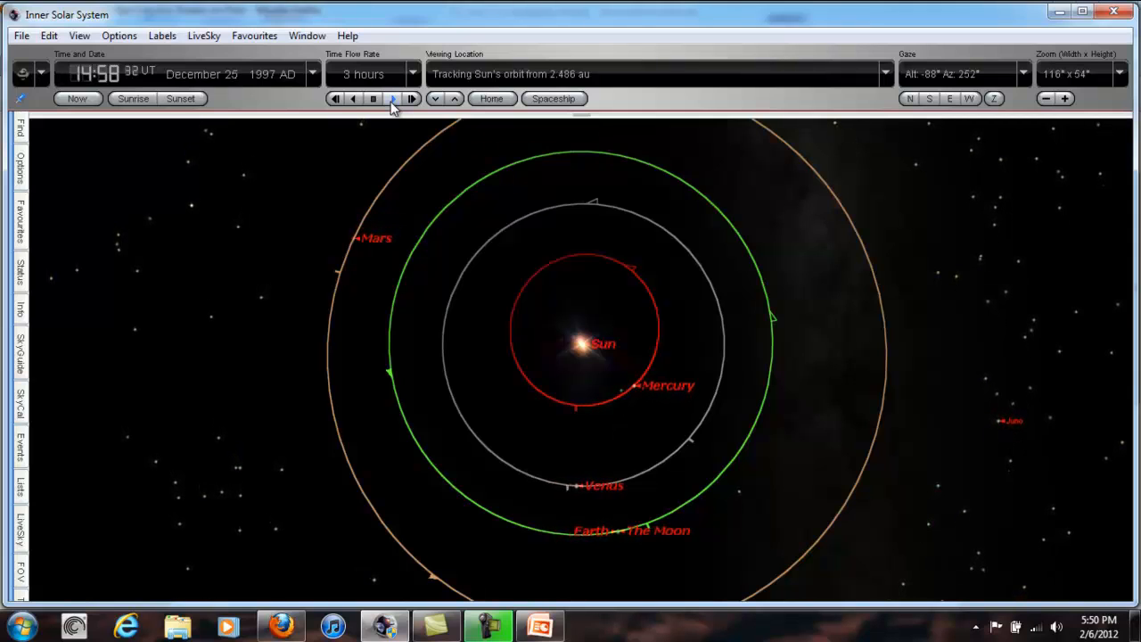
pyautogui.click(392, 98)
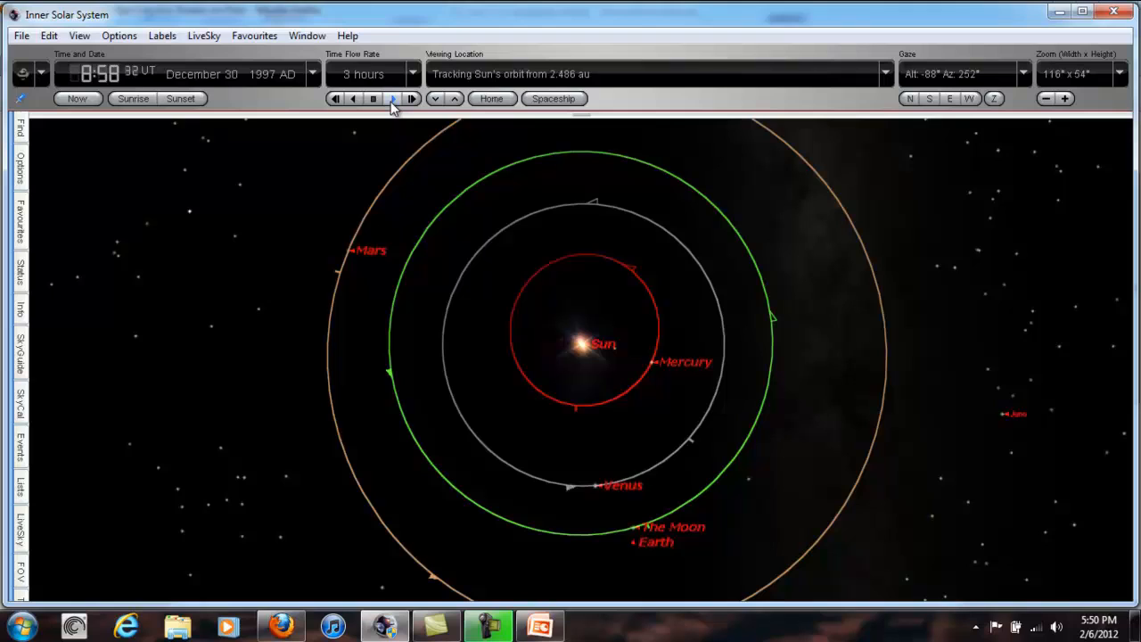
pyautogui.click(392, 98)
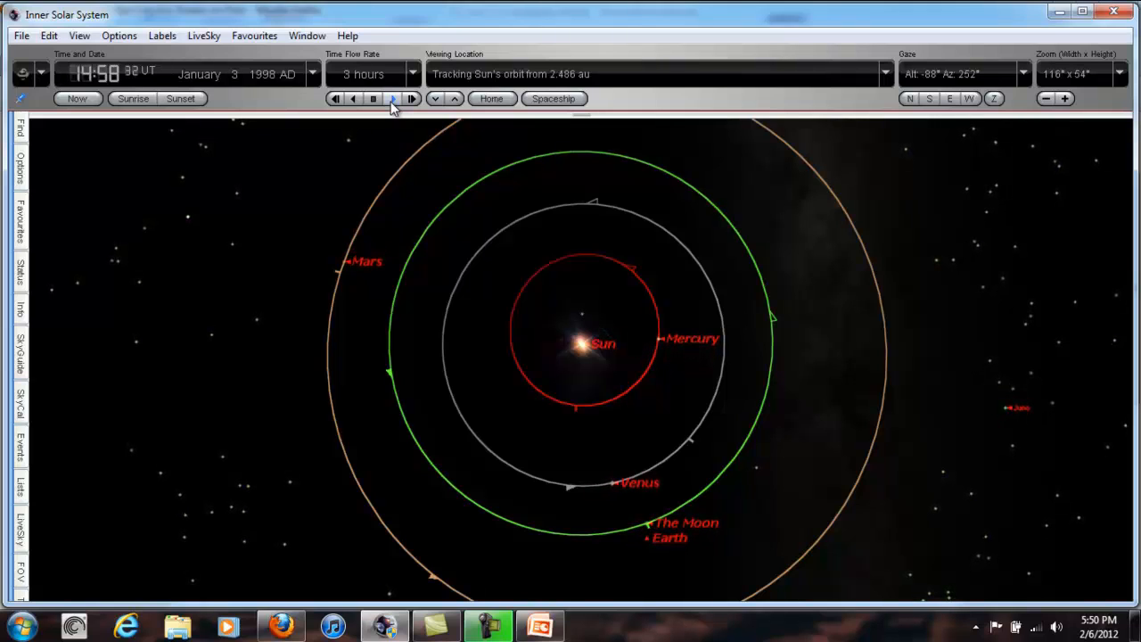
pyautogui.click(392, 98)
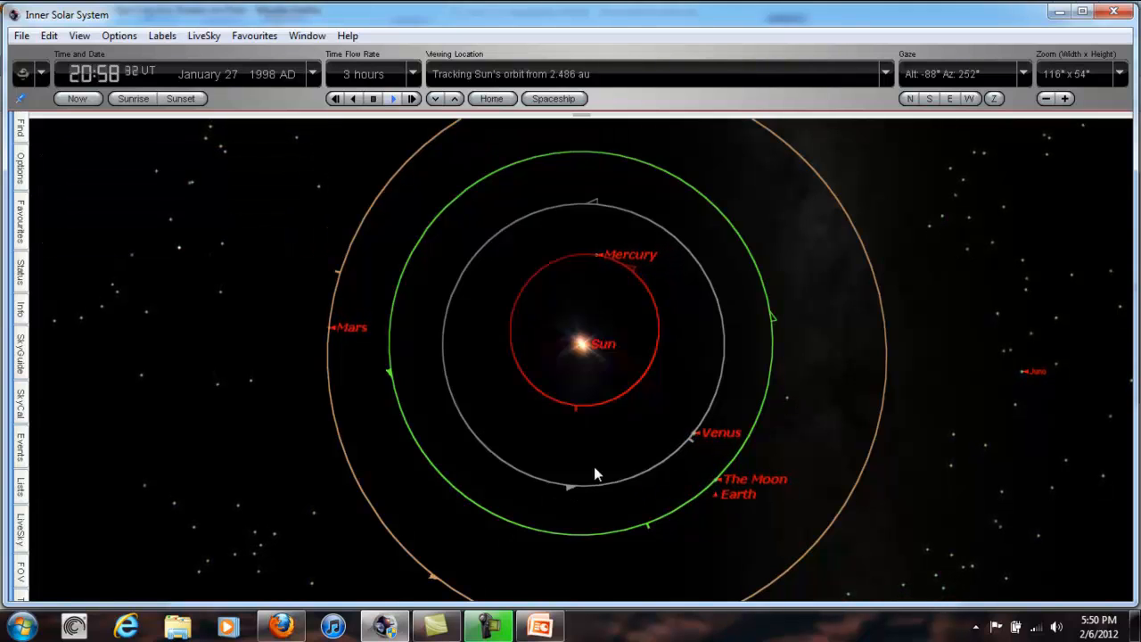
pyautogui.click(411, 98)
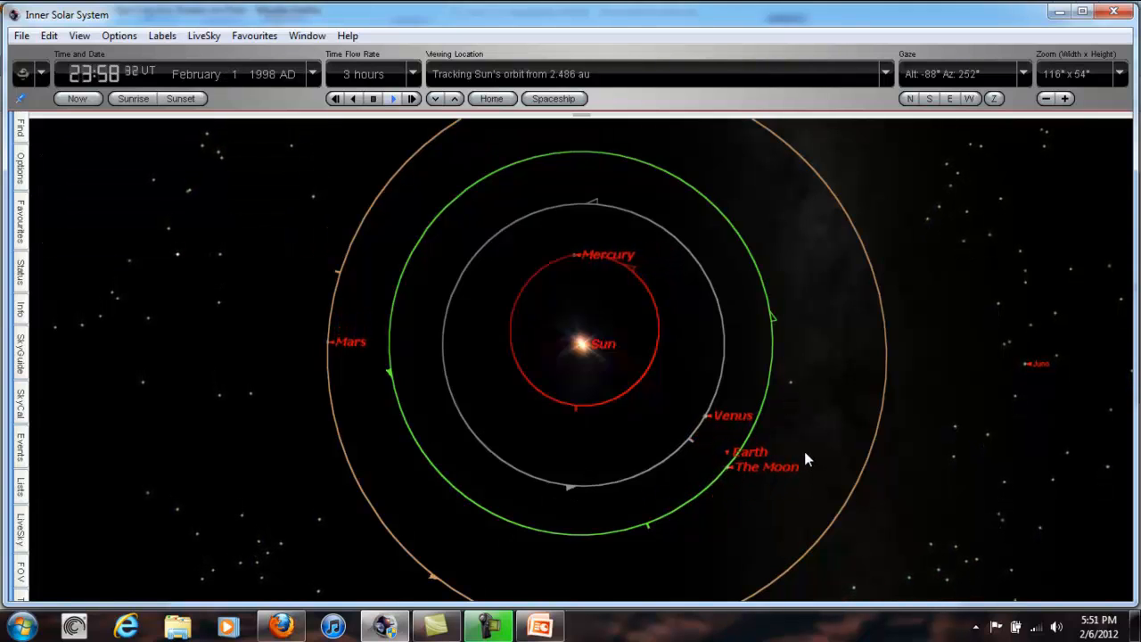